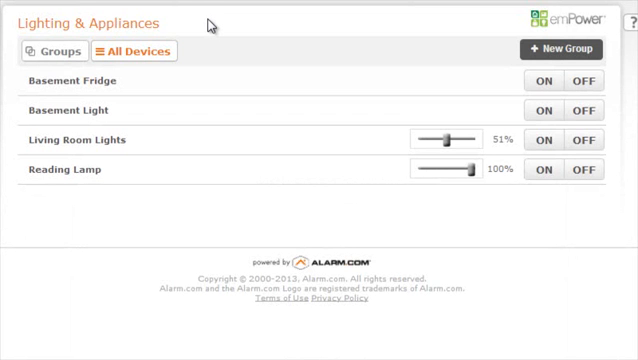
mouse_move(198, 166)
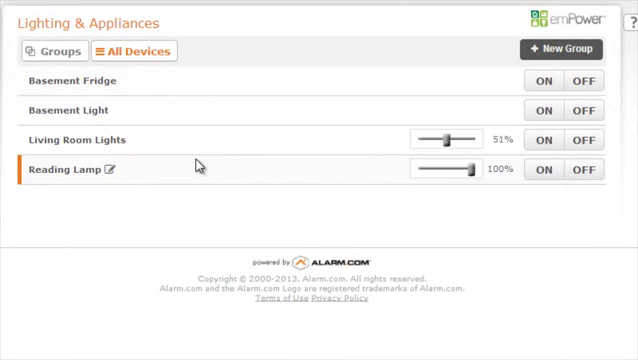
- Switch Living Room Lights on, then turn Basement Light on and back off
left_click(543, 140)
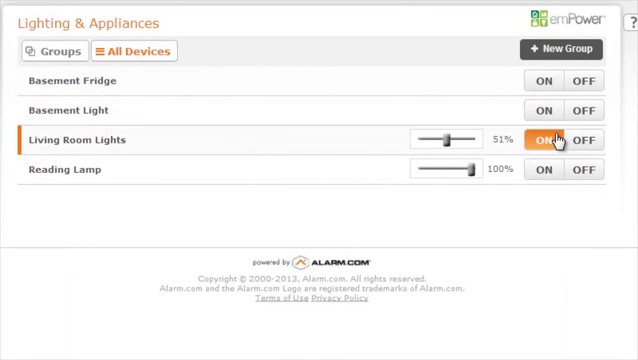
left_click(543, 110)
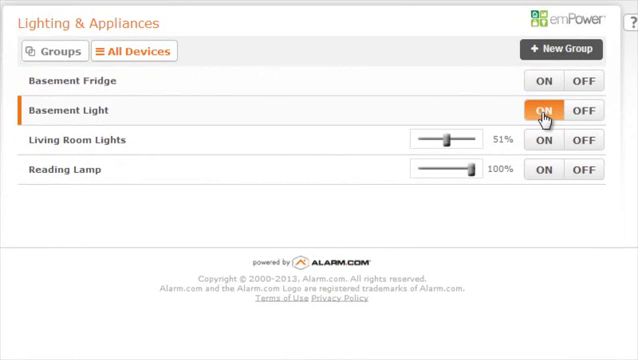
left_click(543, 110)
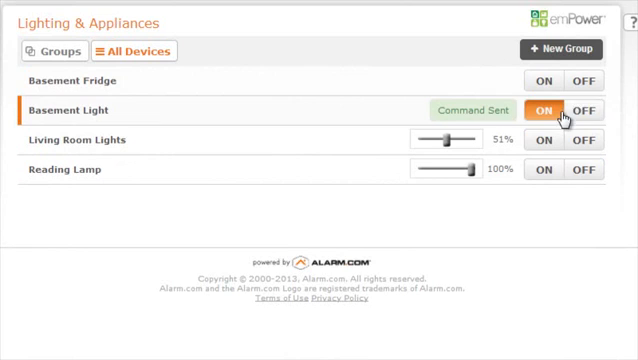
left_click(585, 110)
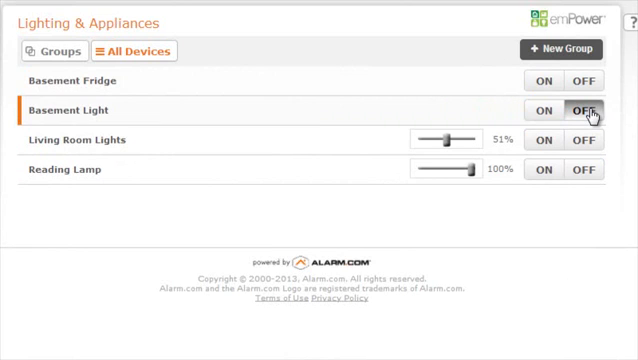
- Drag the Living Room Lights dimmer to 100% and switch the lights on
left_click_drag(448, 139, 460, 139)
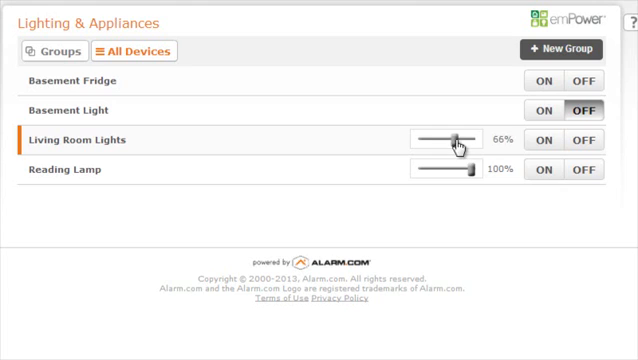
left_click(544, 139)
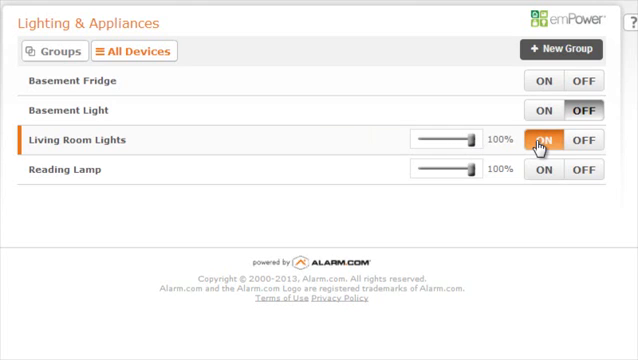
left_click(546, 140)
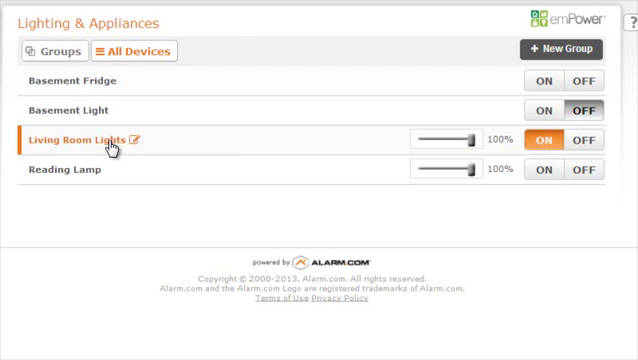
- Rename Living Room Lights to 'Living Room Overhead', keeping remote commands enabled, and save
left_click(146, 139)
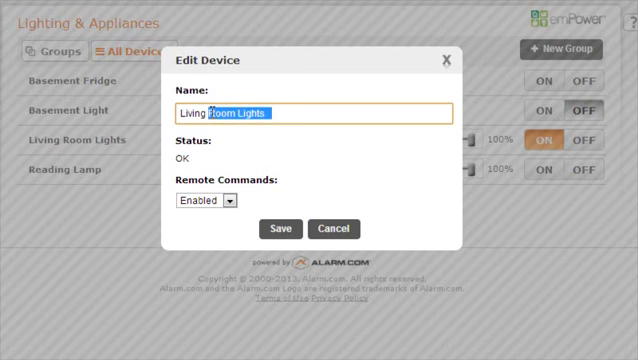
type("Living Room Overhead")
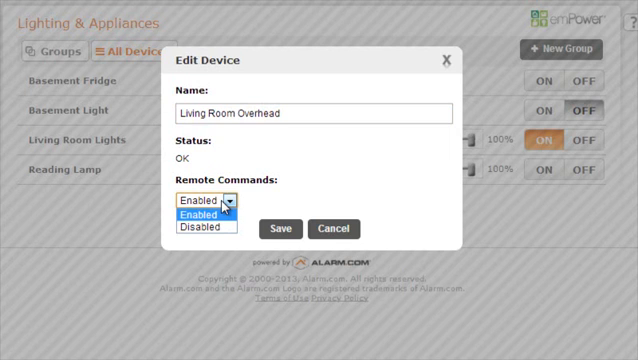
left_click(200, 214)
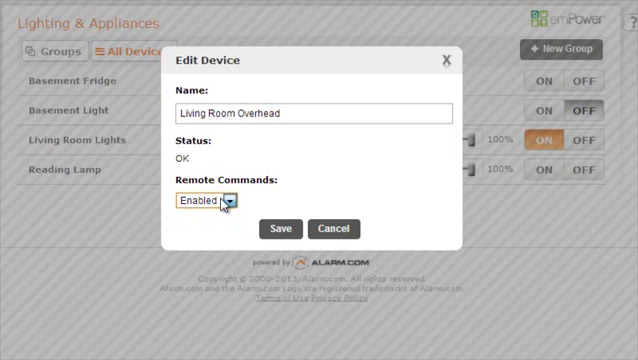
left_click(281, 229)
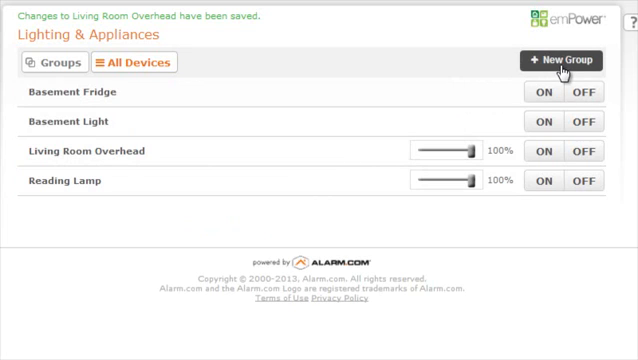
- Create a new group named 'Basement Lights' using the name suggestion
left_click(562, 61)
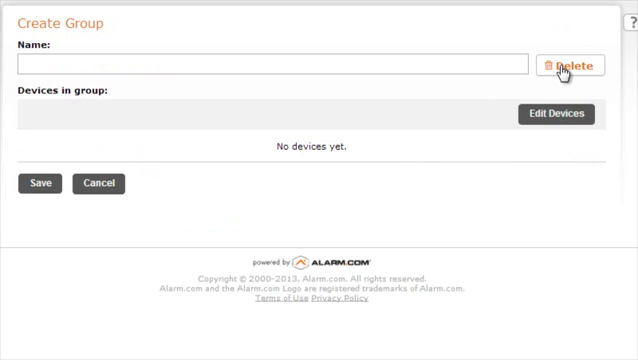
type("Bas")
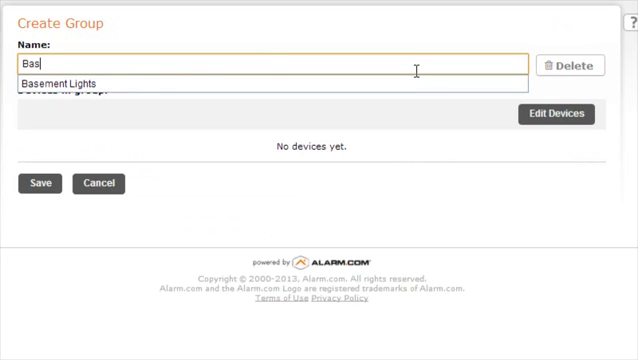
left_click(57, 83)
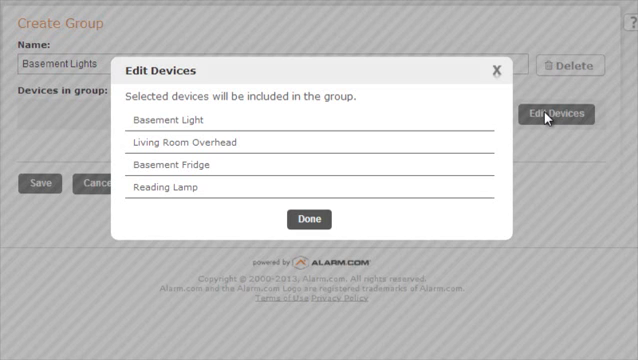
- Select Basement Light and Reading Lamp as the group's devices and confirm
left_click(180, 120)
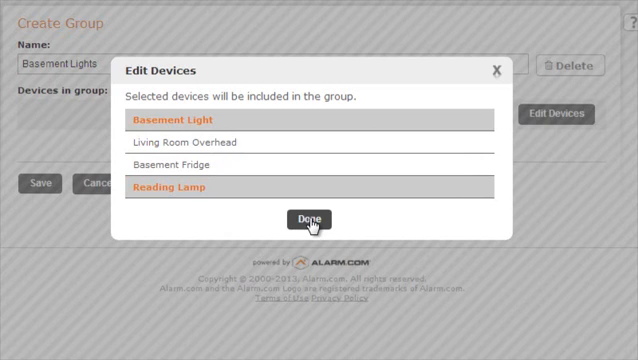
left_click(308, 219)
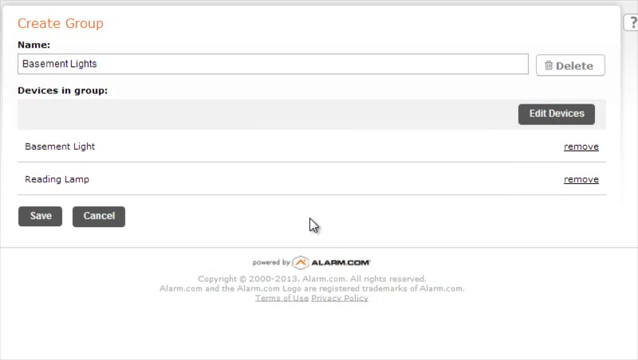
- Save the new Basement Lights group with its two member lights
left_click(38, 216)
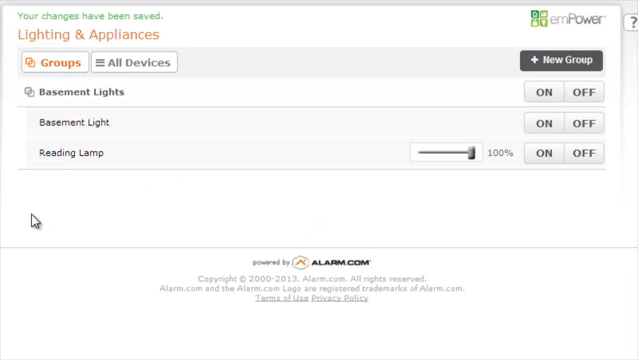
mouse_move(70, 221)
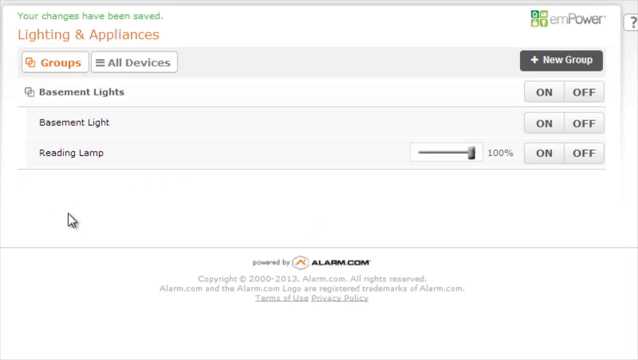